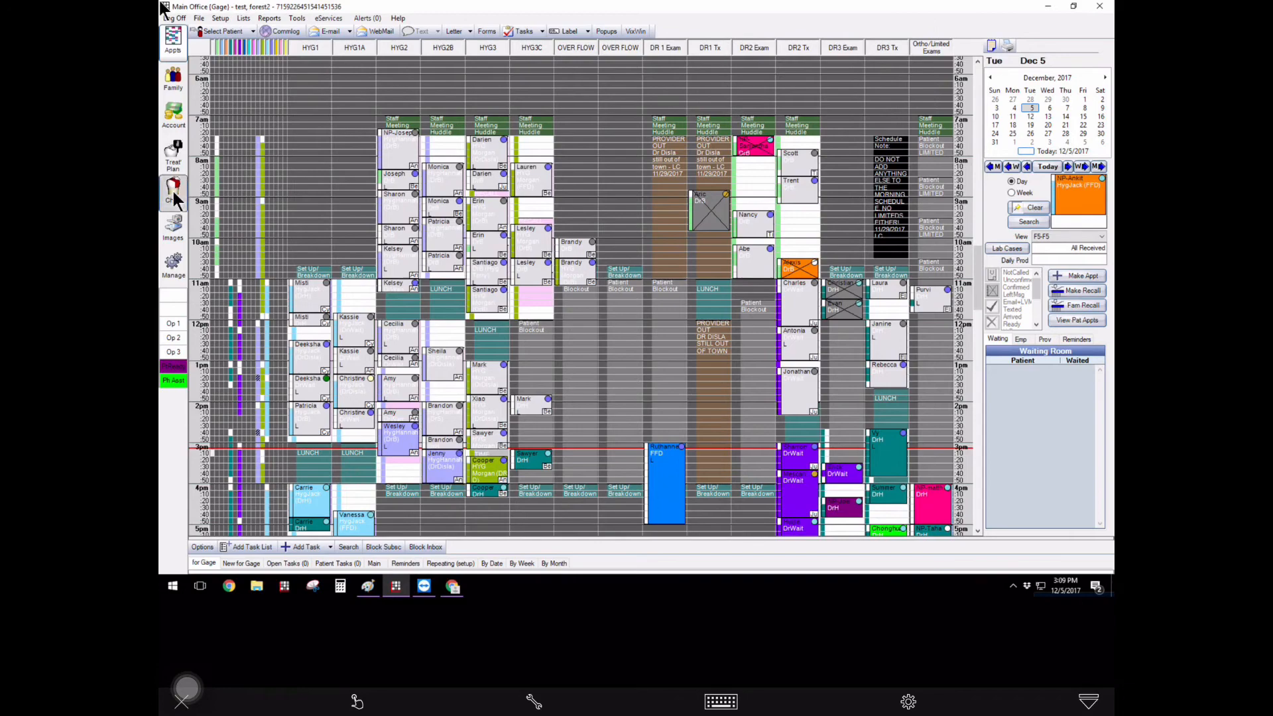
- From the patient's Chart, add the endodontist as a Refer To referral
left_click(173, 195)
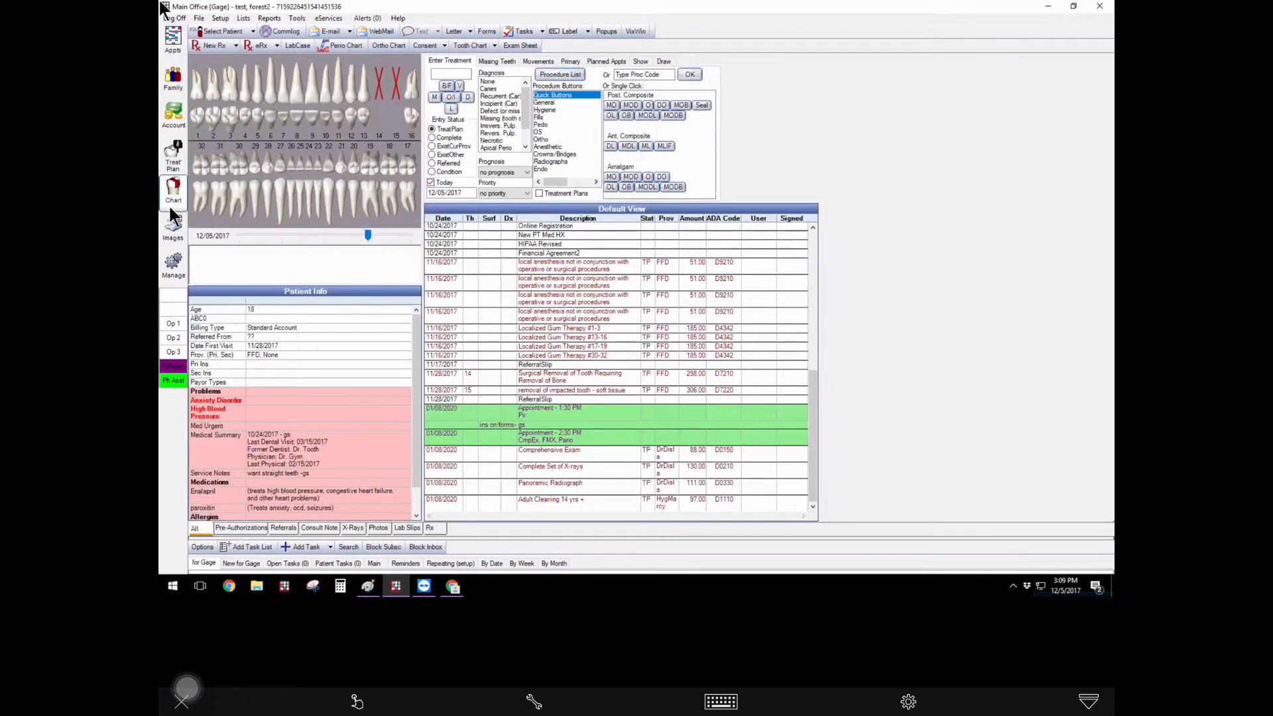
mouse_move(274, 345)
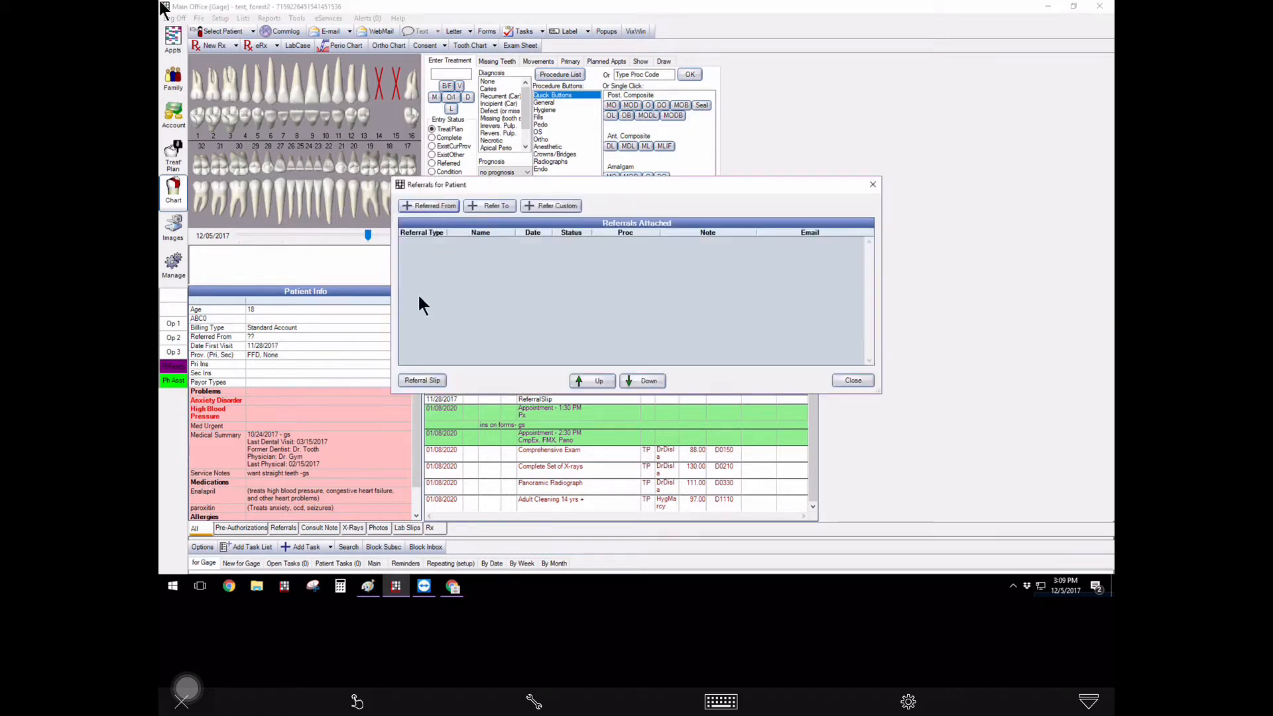
left_click(431, 206)
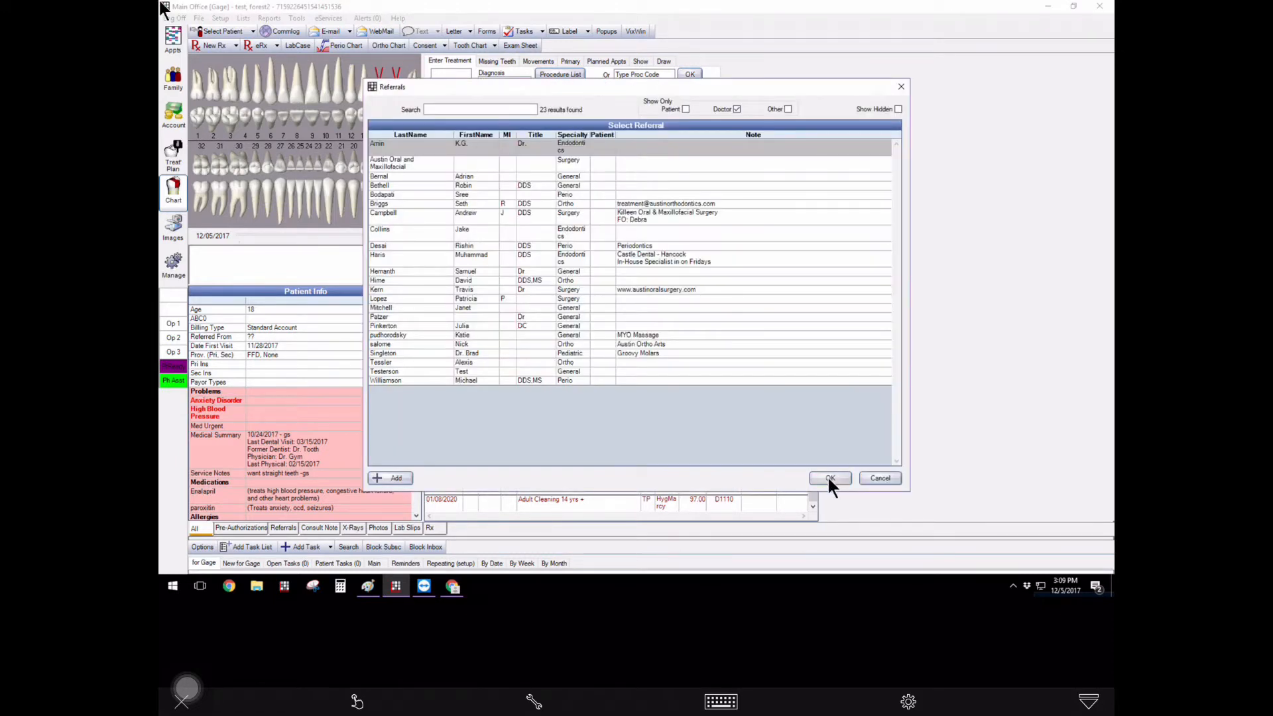
left_click(829, 478)
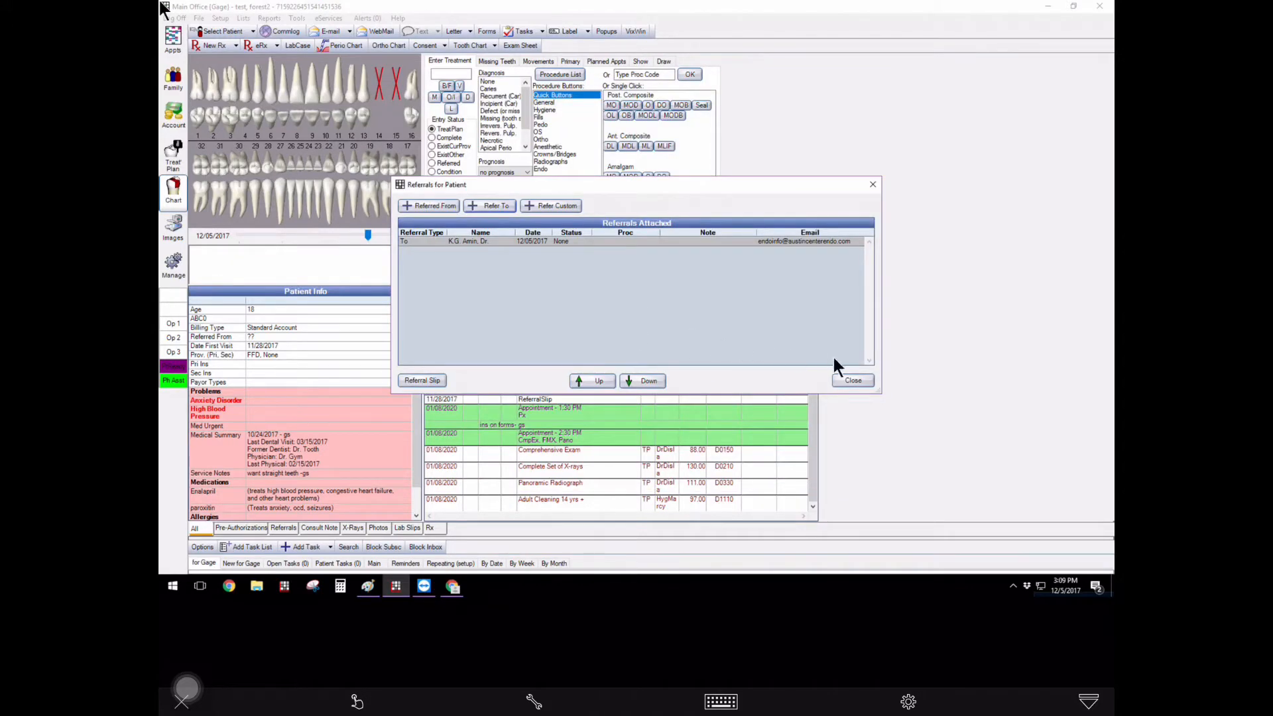
left_click(851, 380)
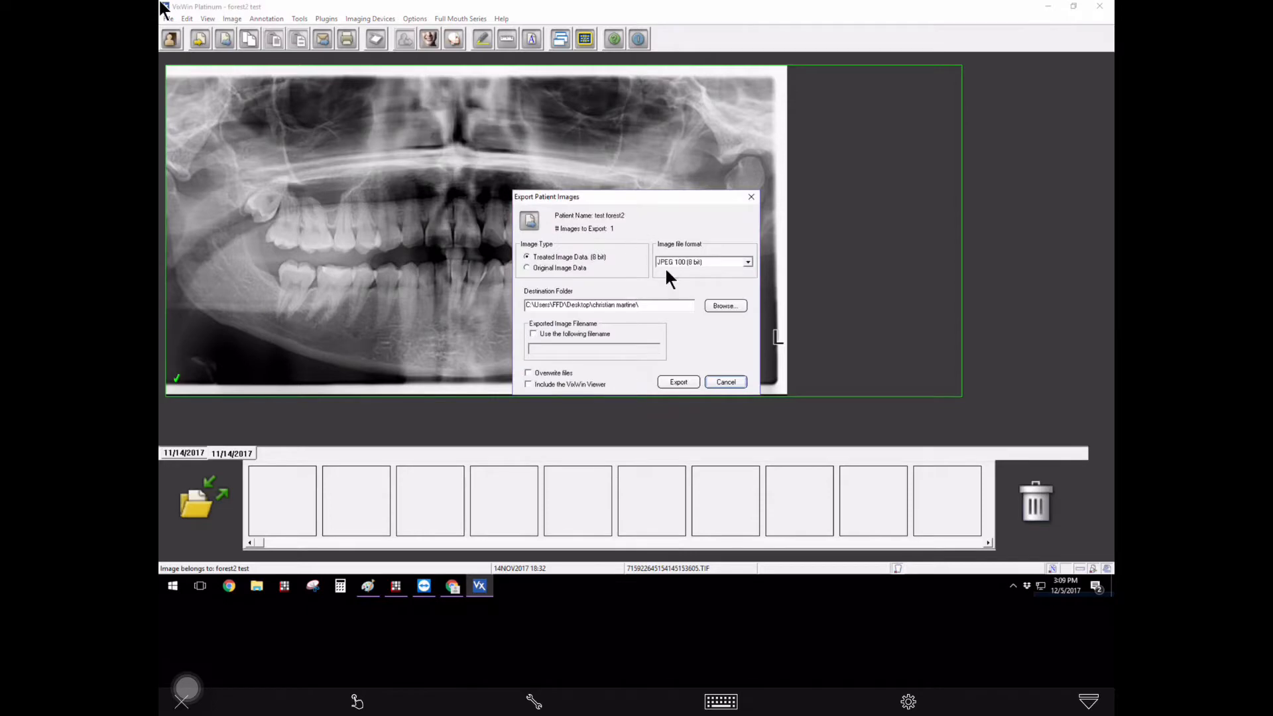
mouse_move(679, 333)
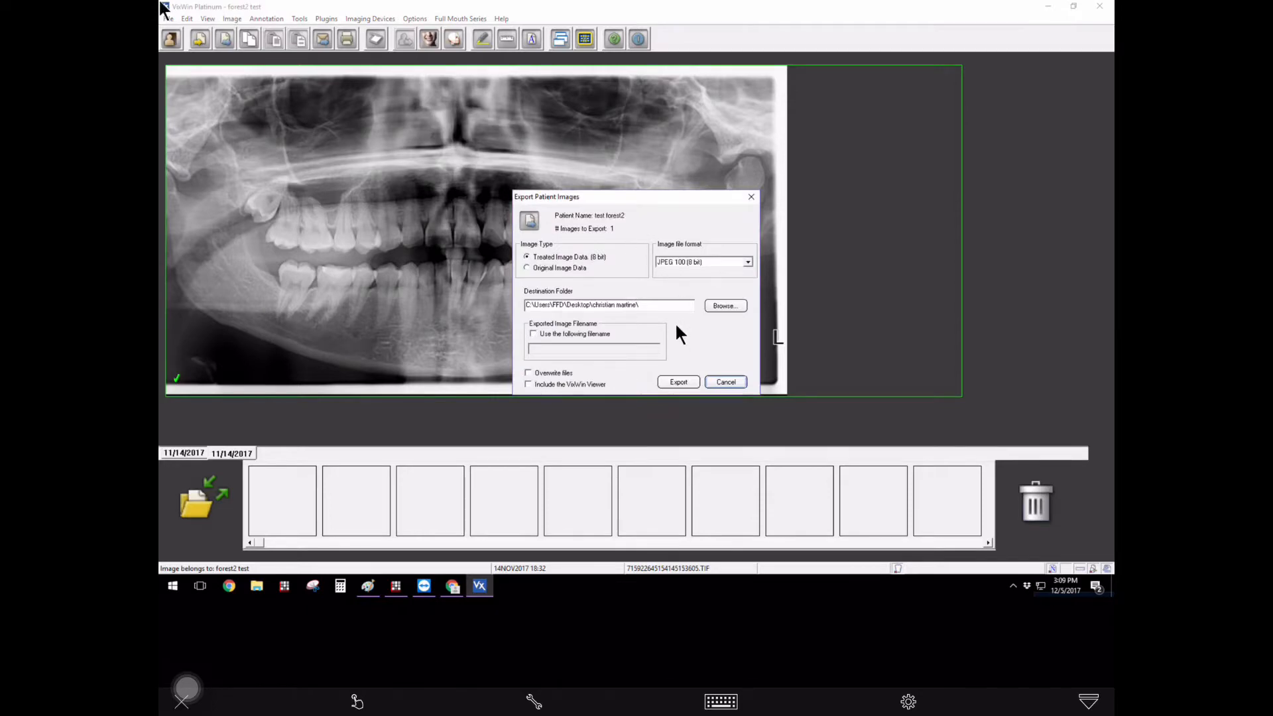
mouse_move(710, 317)
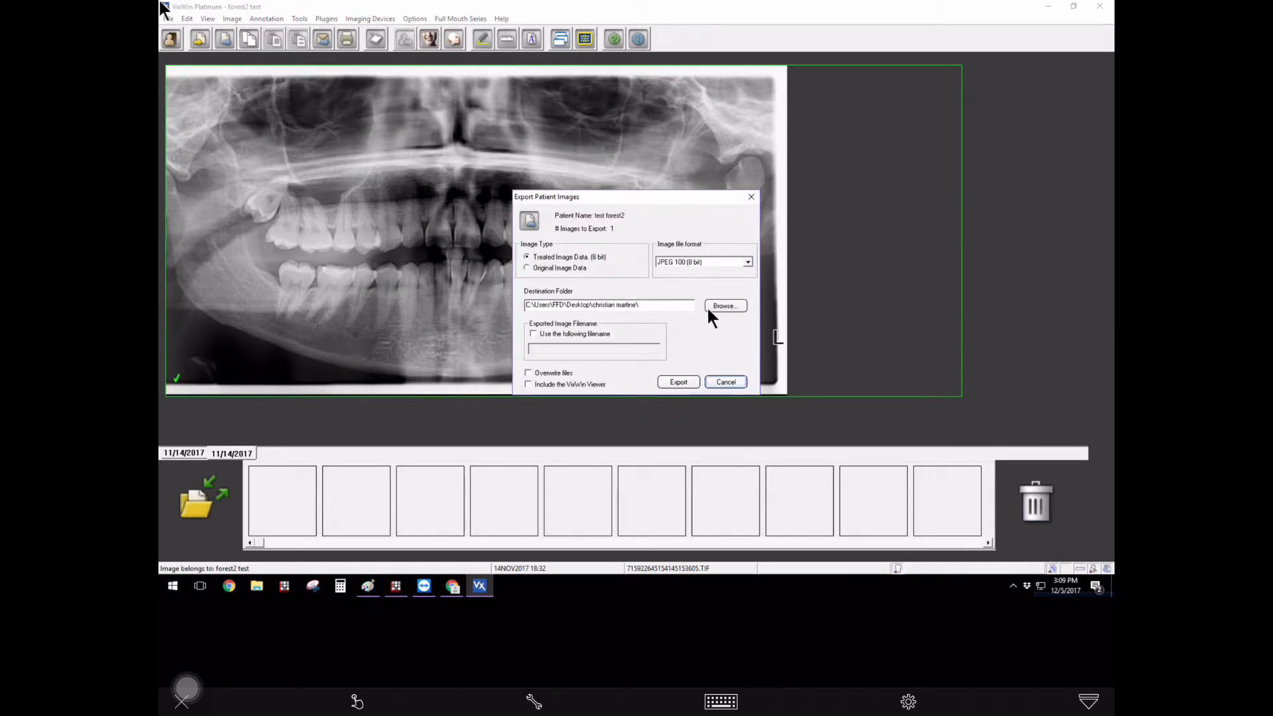
- Set the export folder to Desktop and export the panoramic x-ray image
left_click(723, 305)
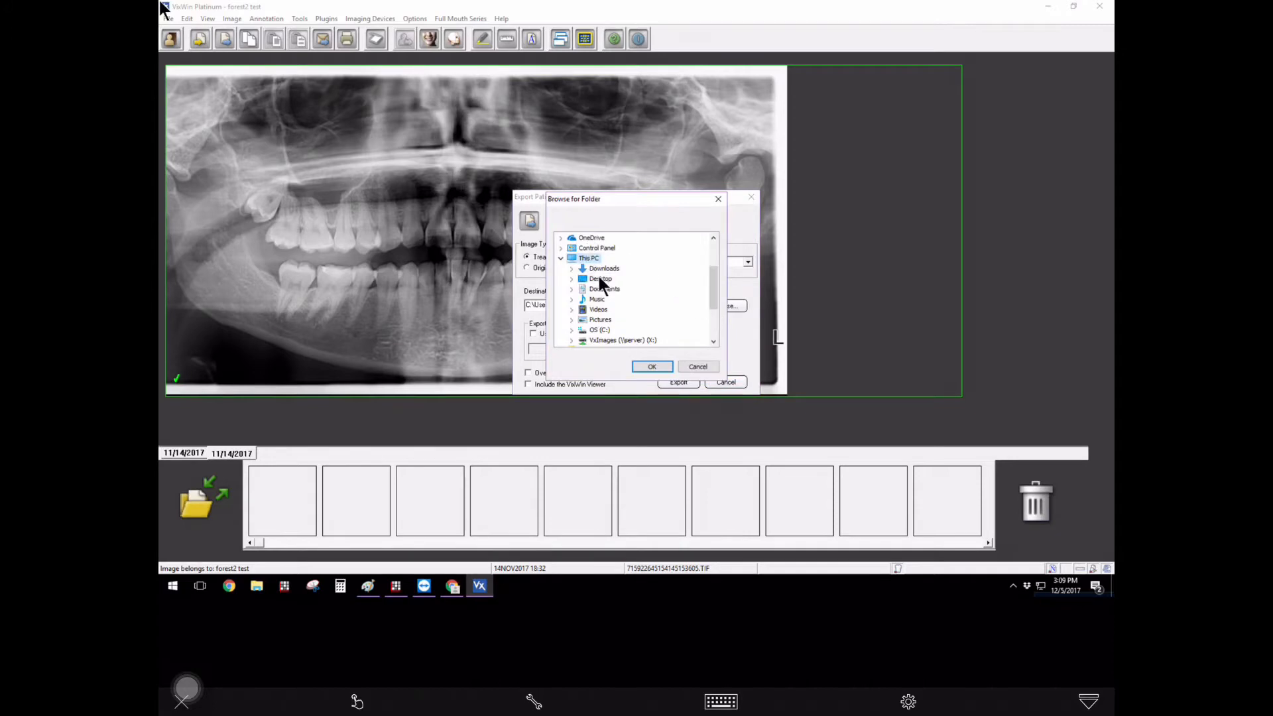
left_click(600, 279)
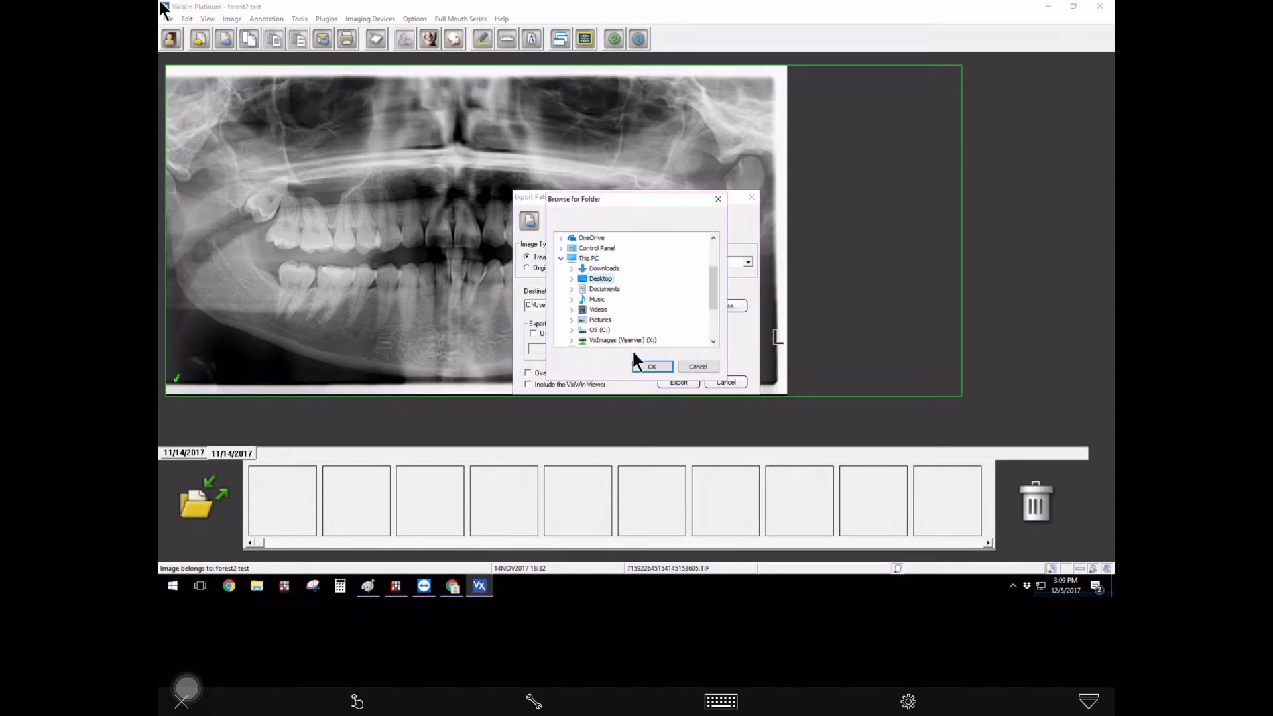
left_click(651, 366)
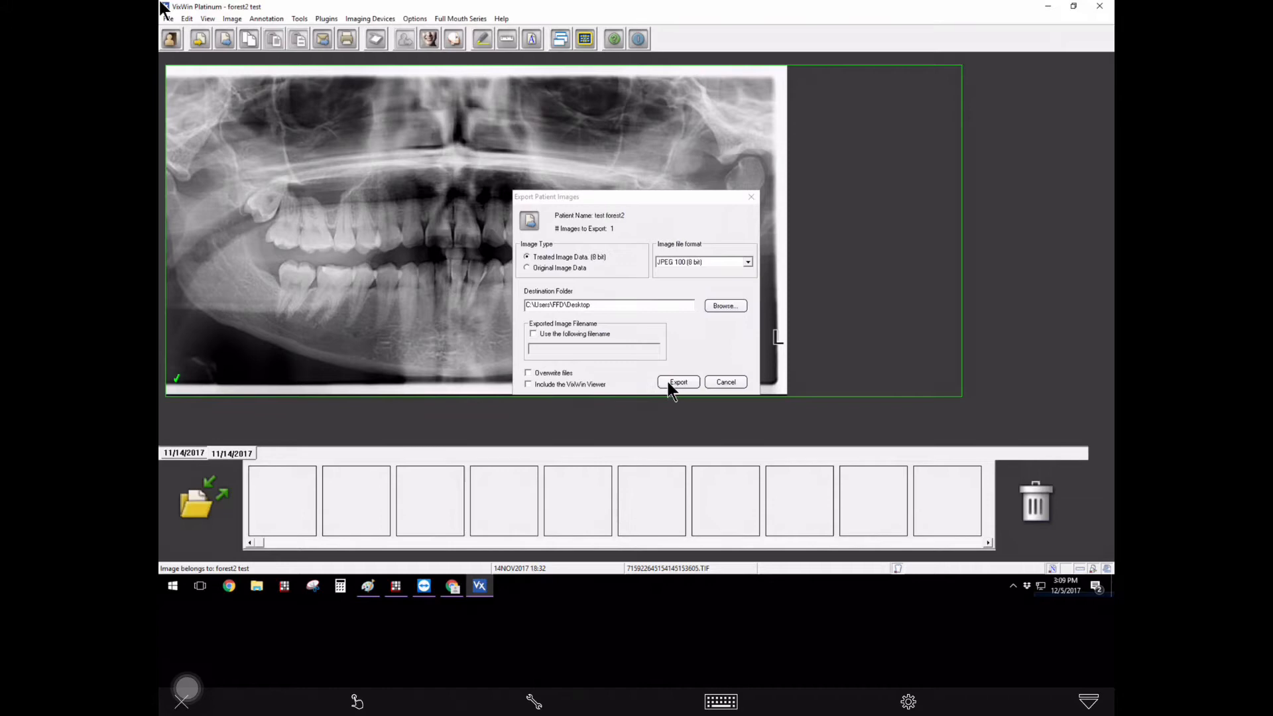
left_click(677, 382)
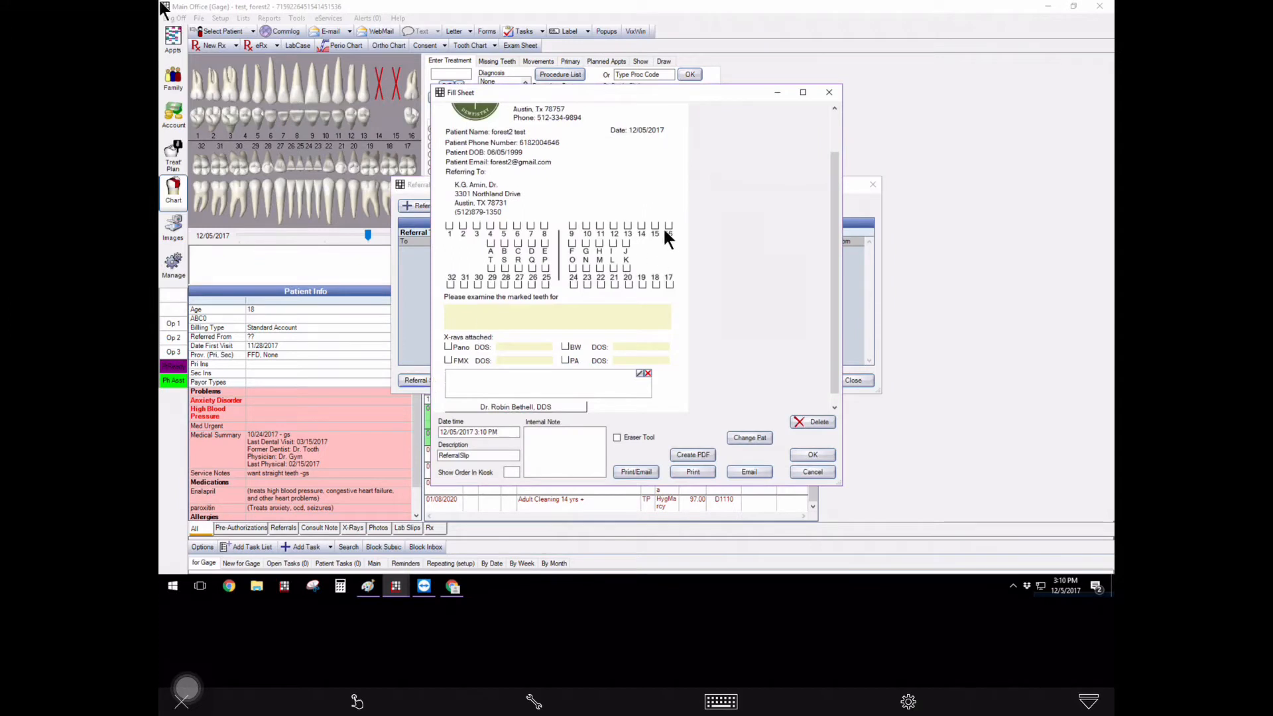
- Mark the tooth on the slip and note 'please exam' and 'treat'
left_click(641, 226)
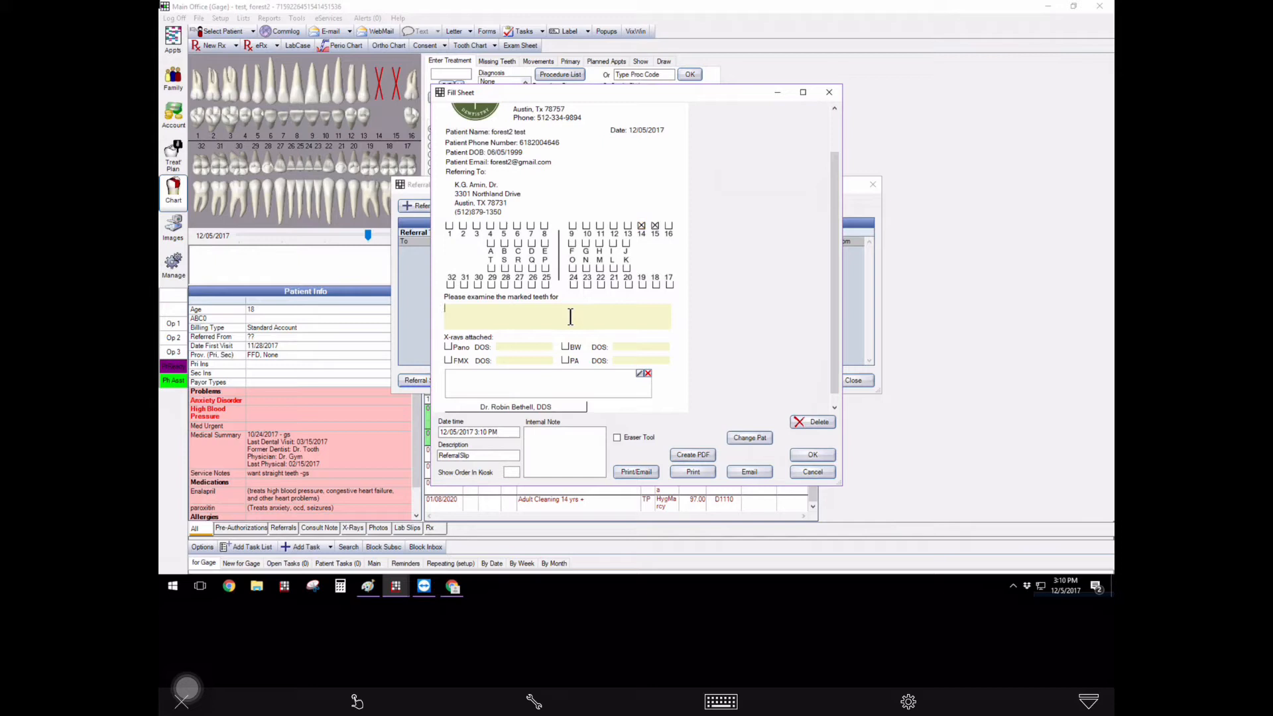
type("please exam")
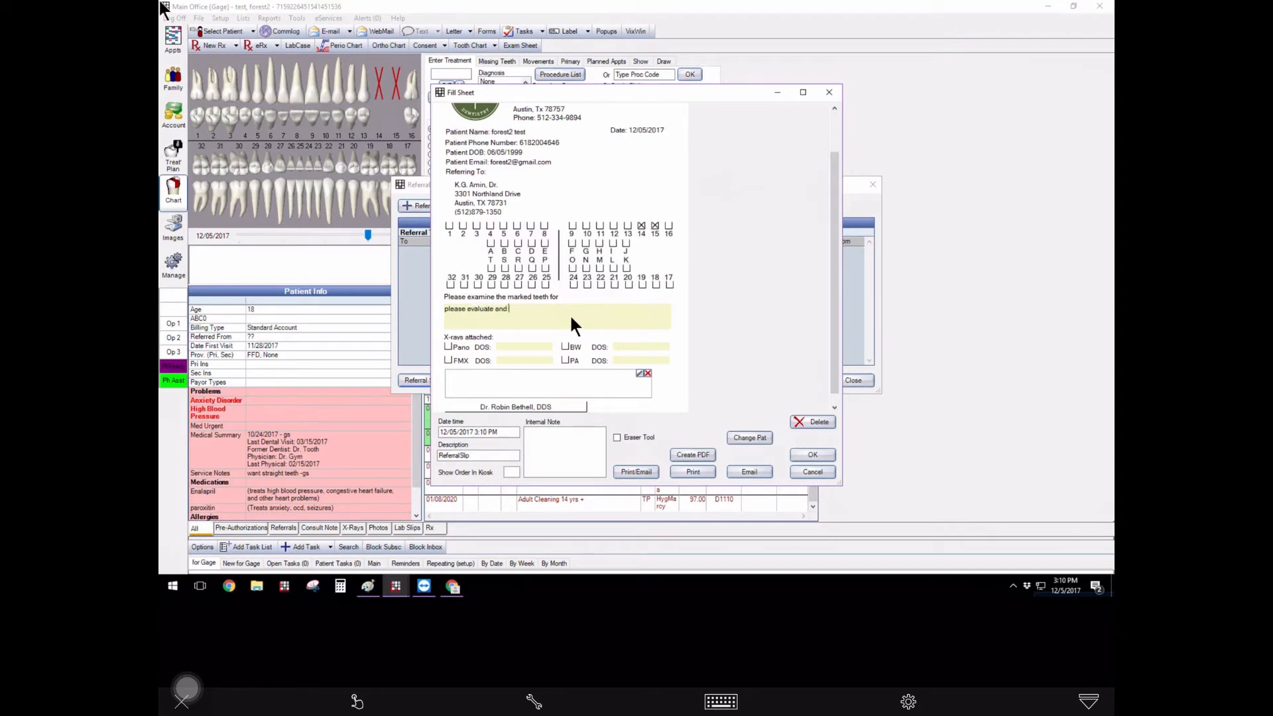
type("treat")
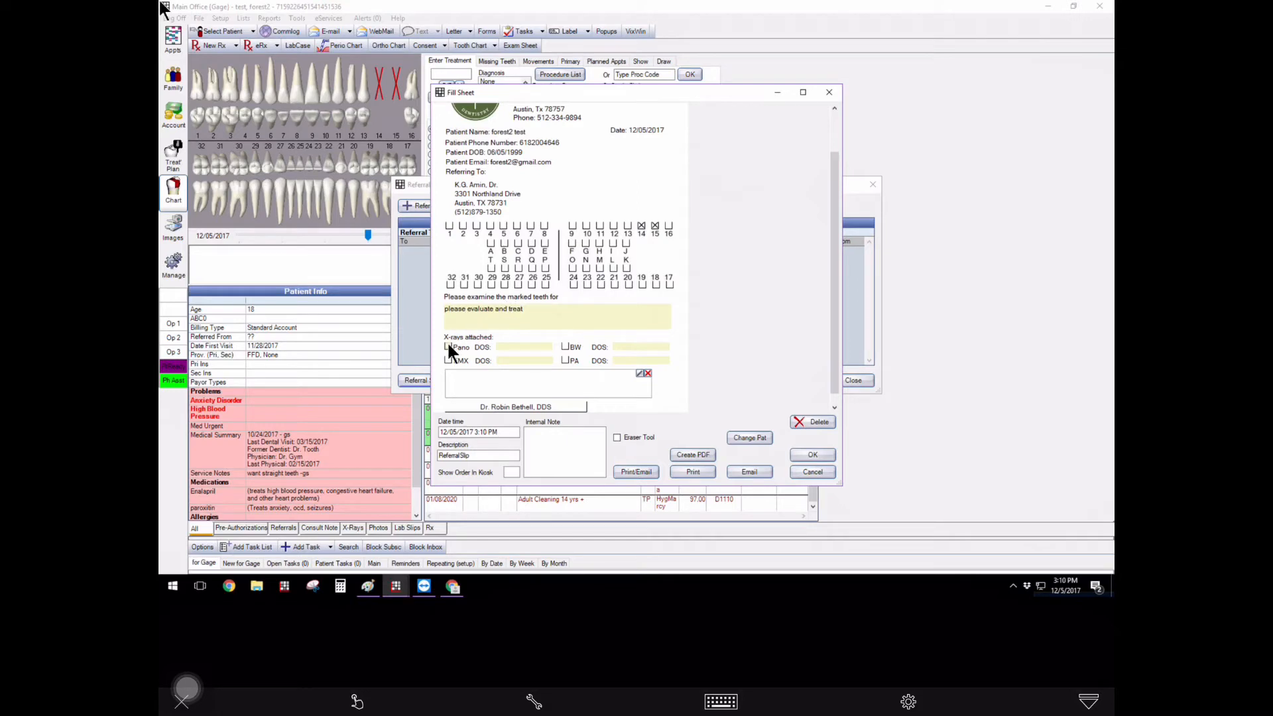
- Check Pano with DOS 11/4/17 and select the referring doctor
left_click(448, 347)
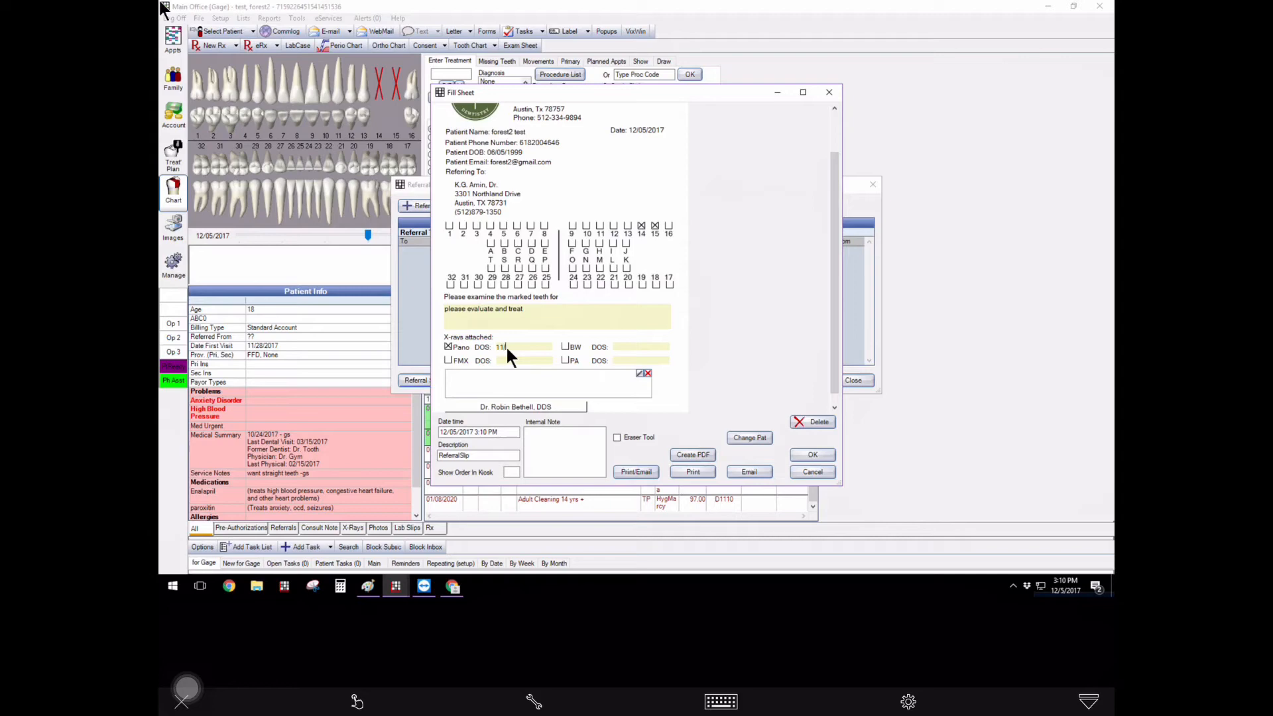
type("11/4/17")
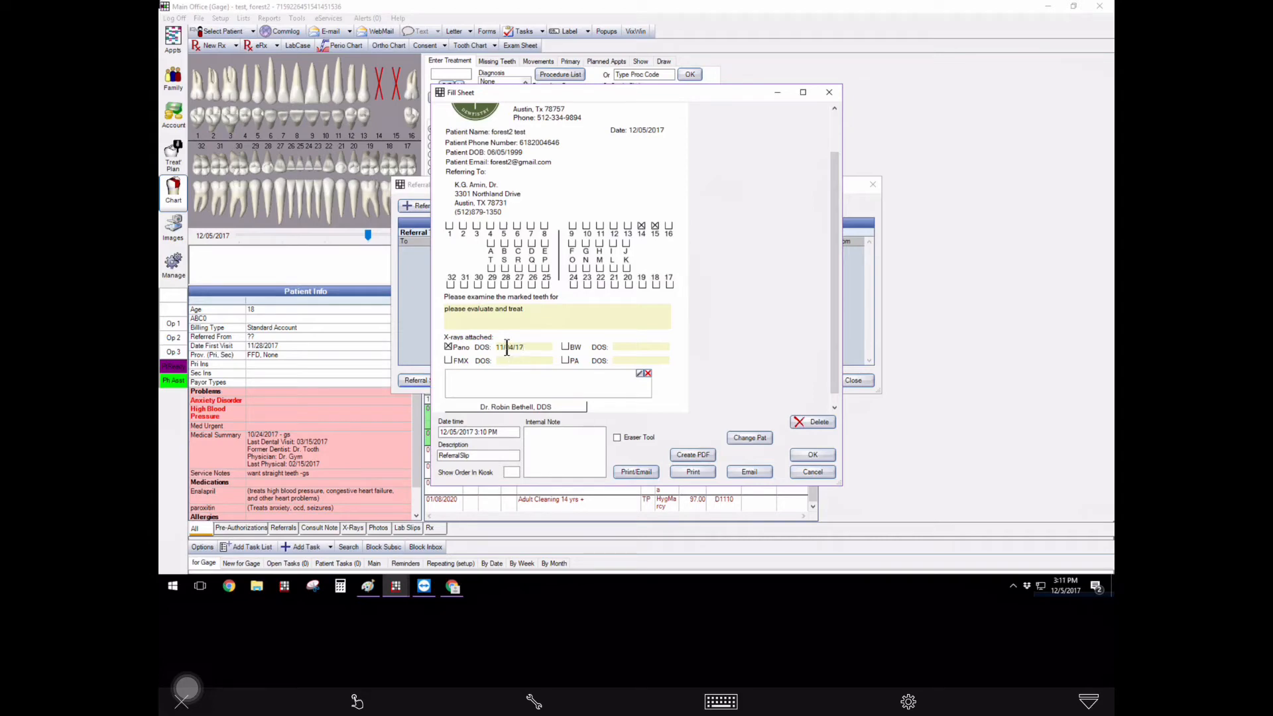
left_click(516, 407)
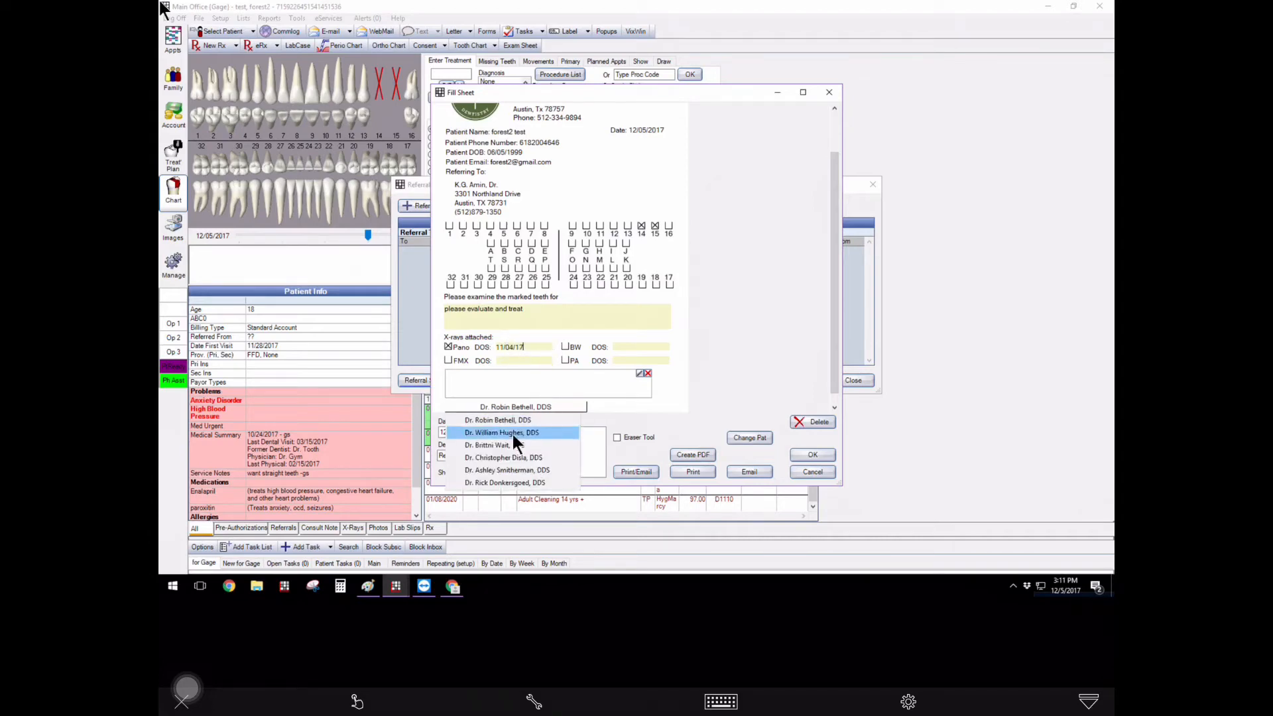
left_click(489, 445)
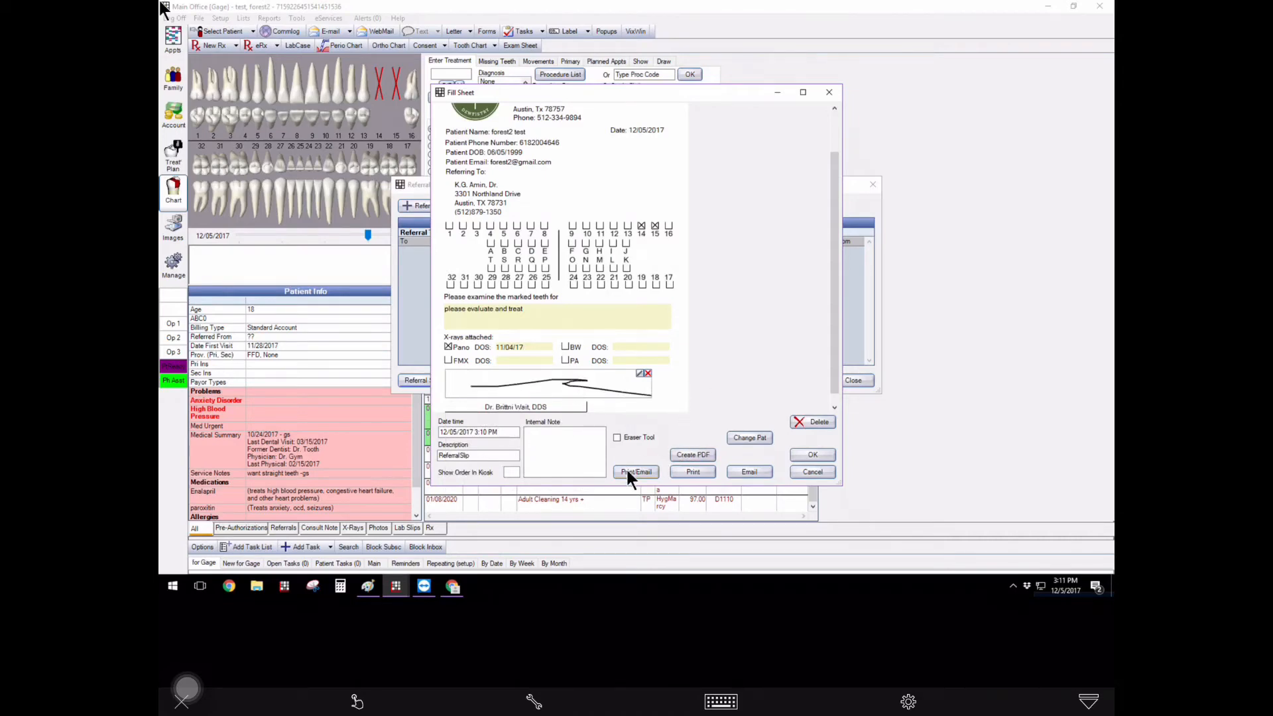
- Email the filled slip and replace the message with the Referral template text
left_click(636, 472)
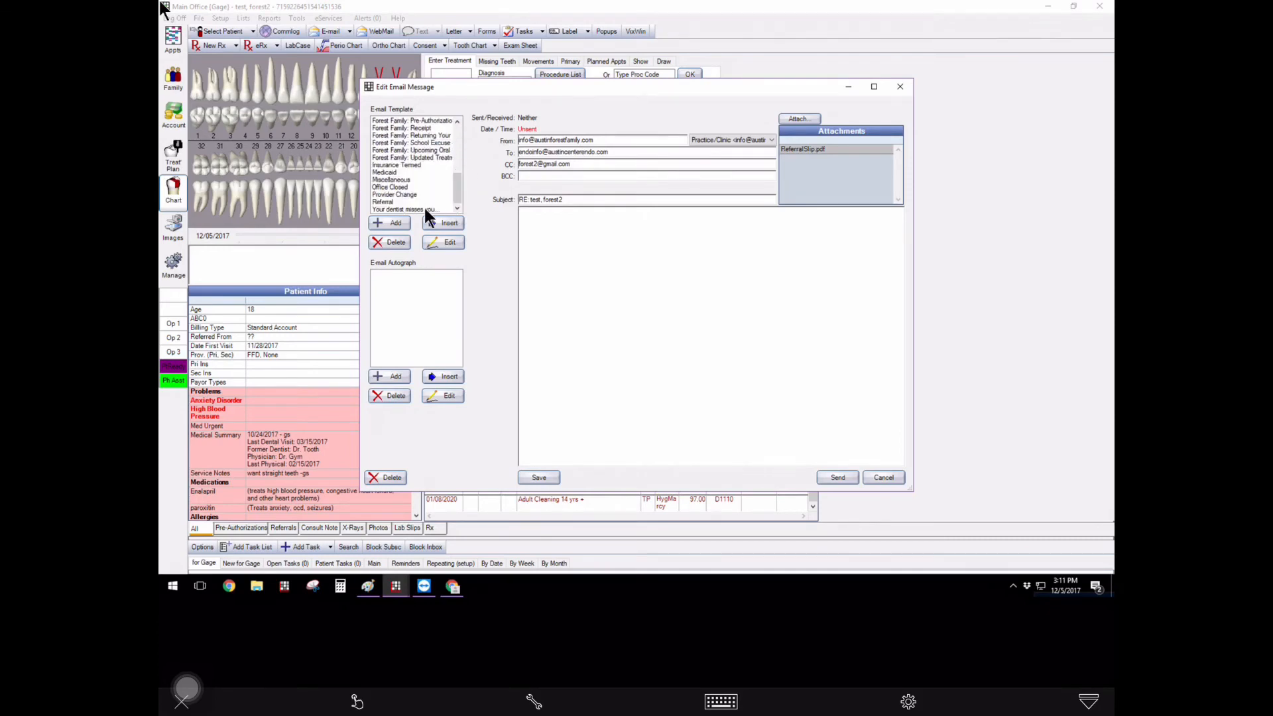
left_click(382, 202)
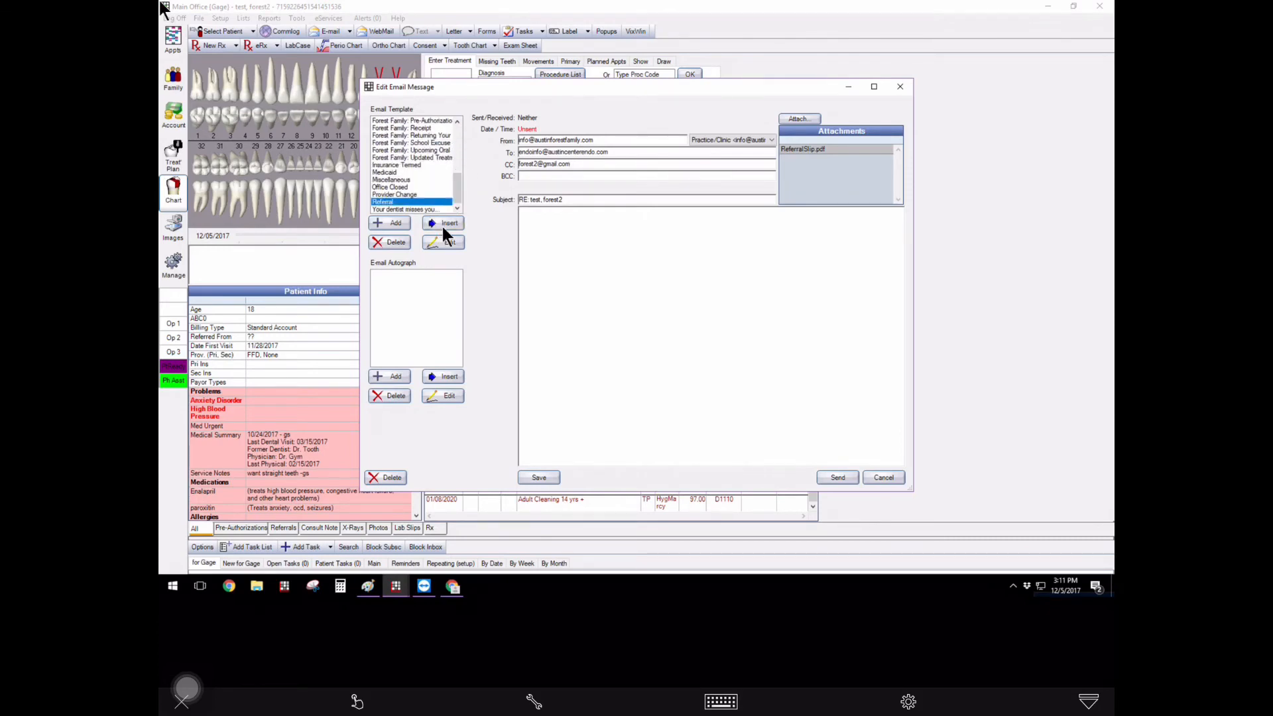
left_click(442, 223)
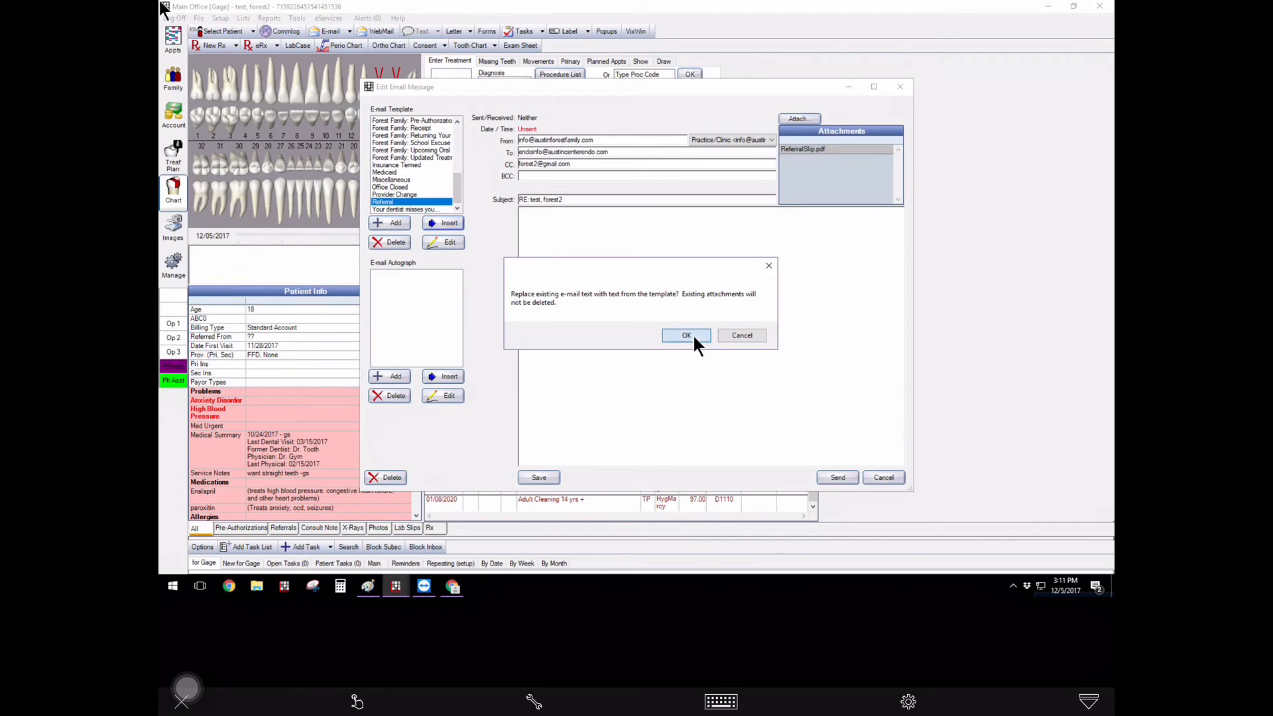
left_click(687, 336)
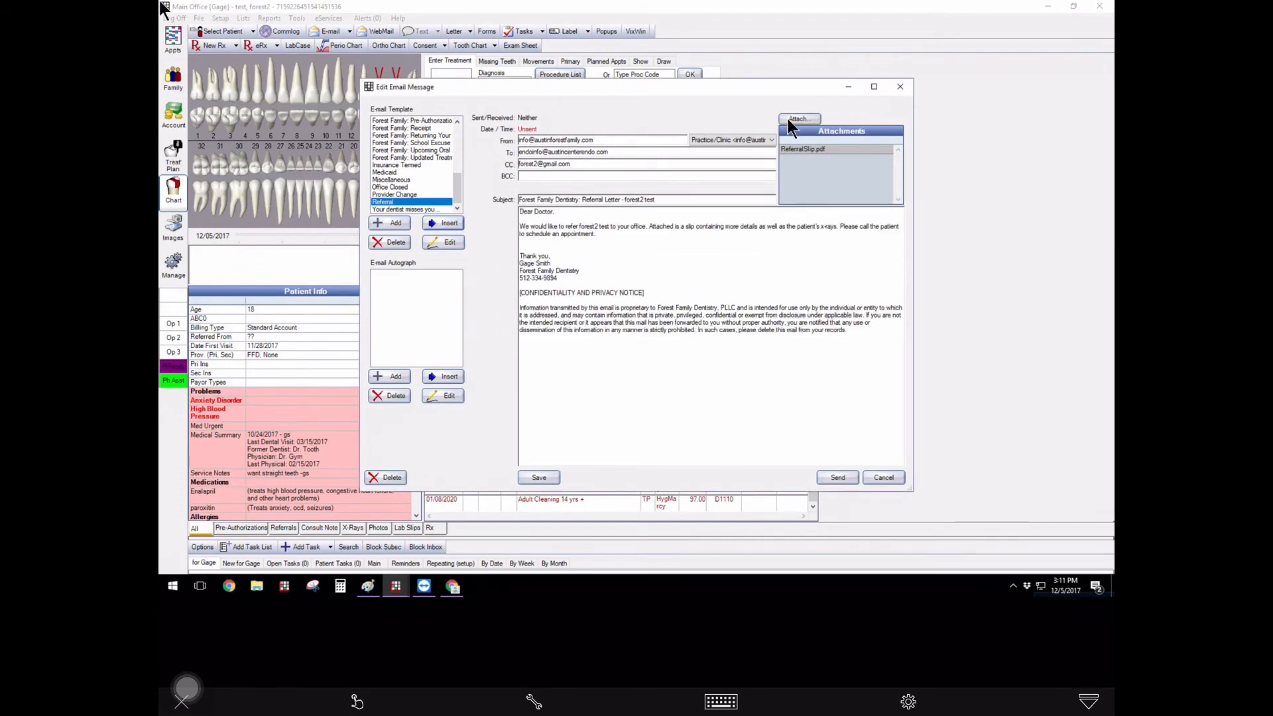
left_click(800, 120)
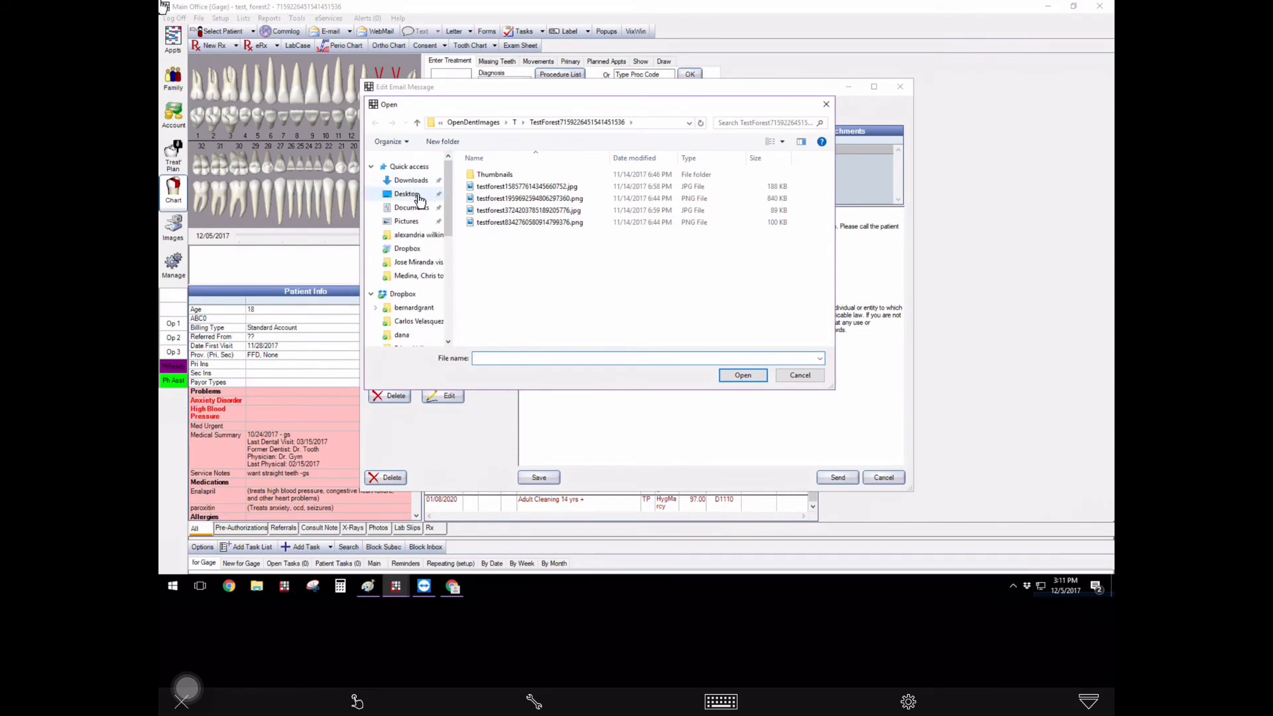
- Browse the Desktop for the exported panoramic x-ray JPG
left_click(406, 193)
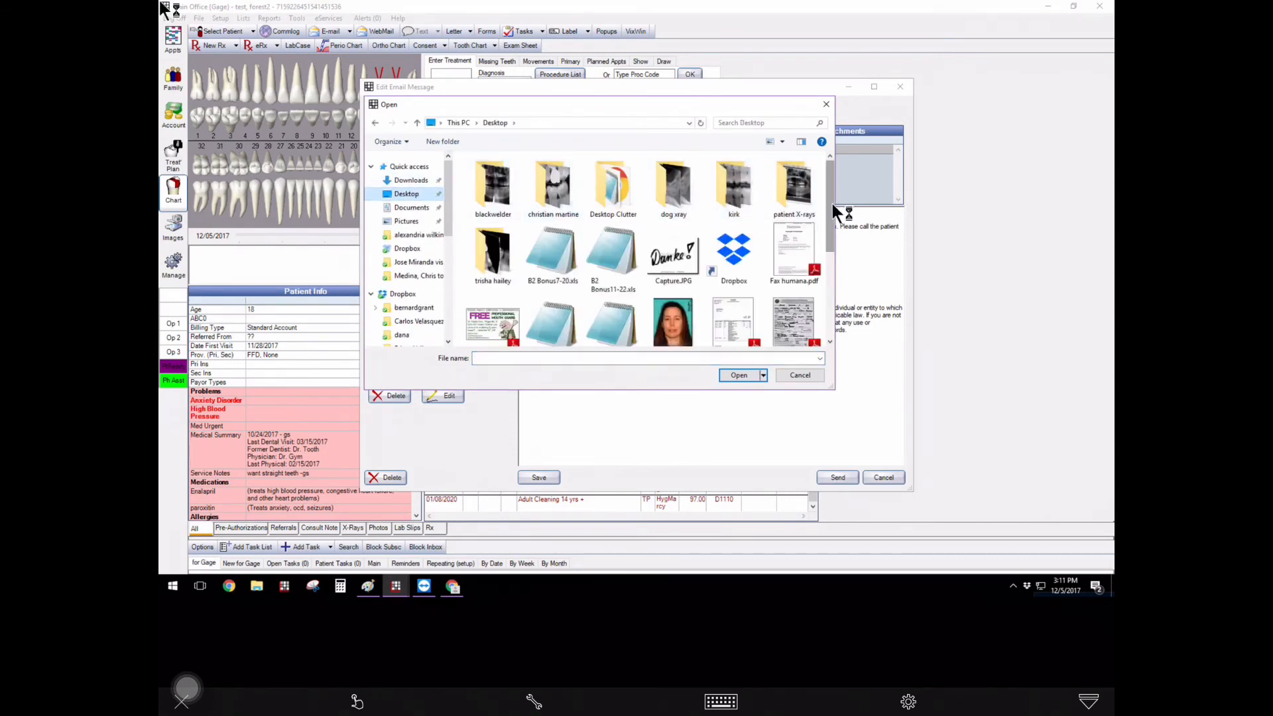
scroll("down", 3)
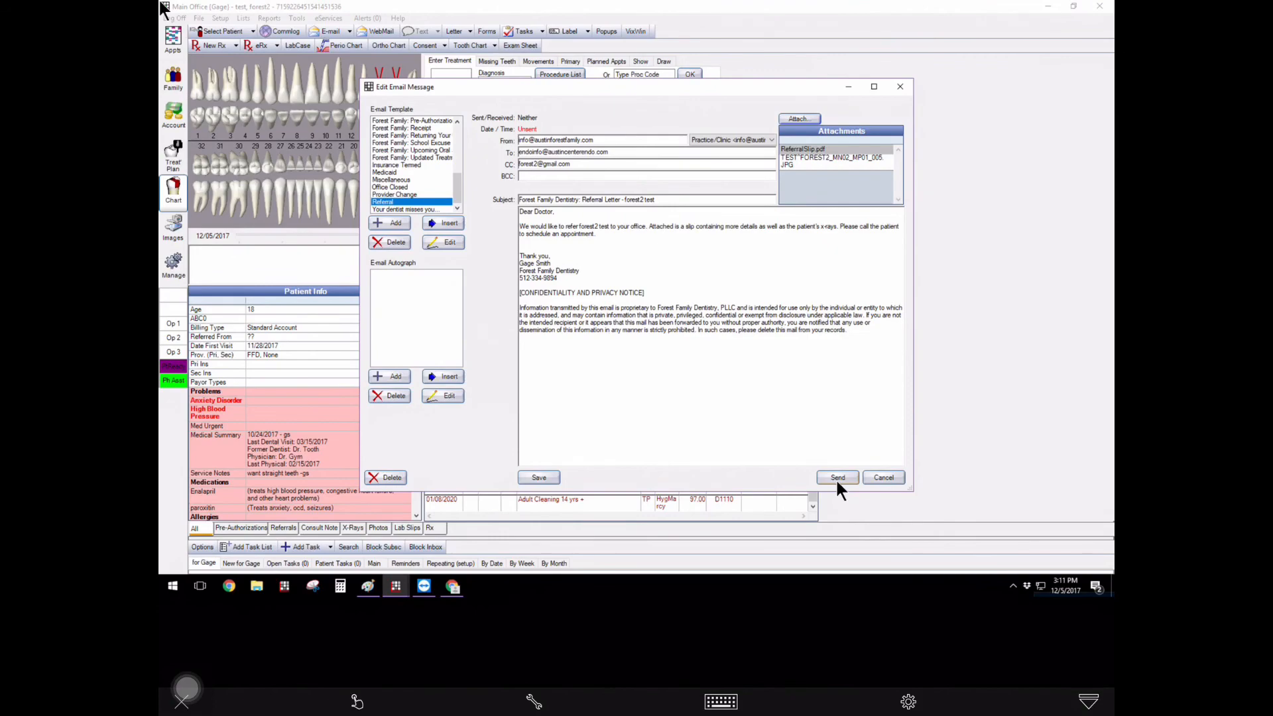
mouse_move(828, 467)
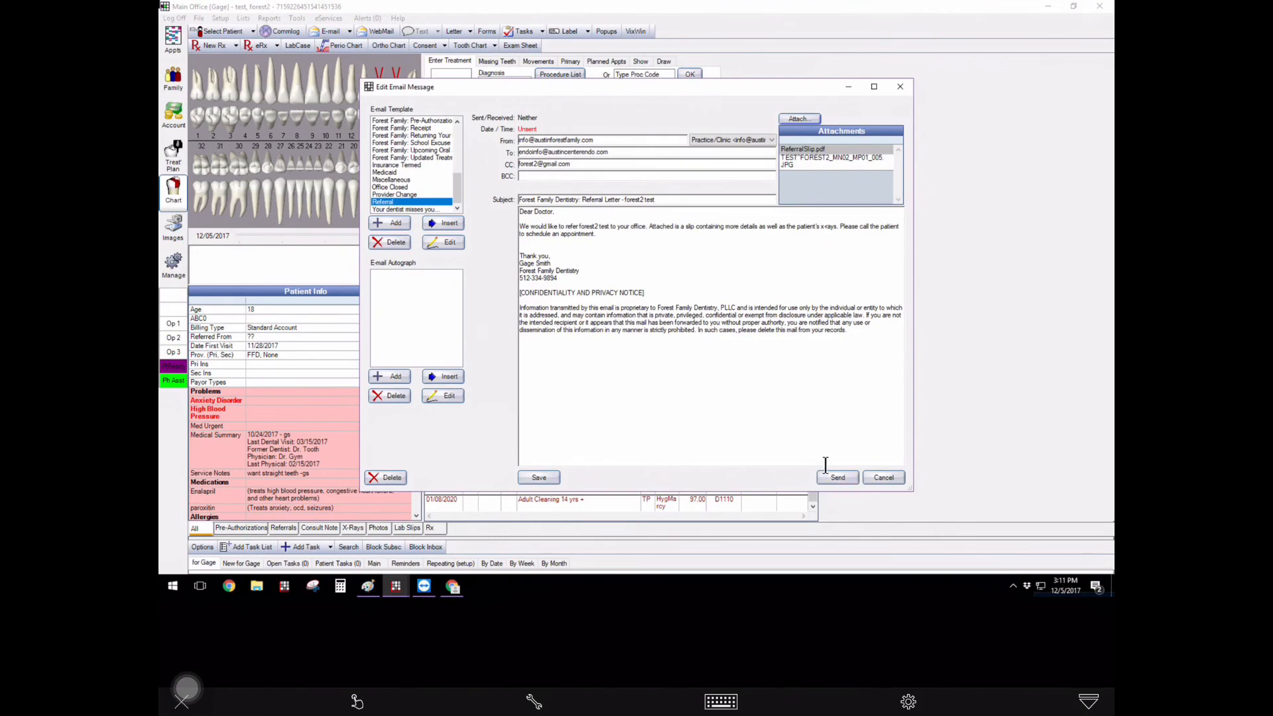